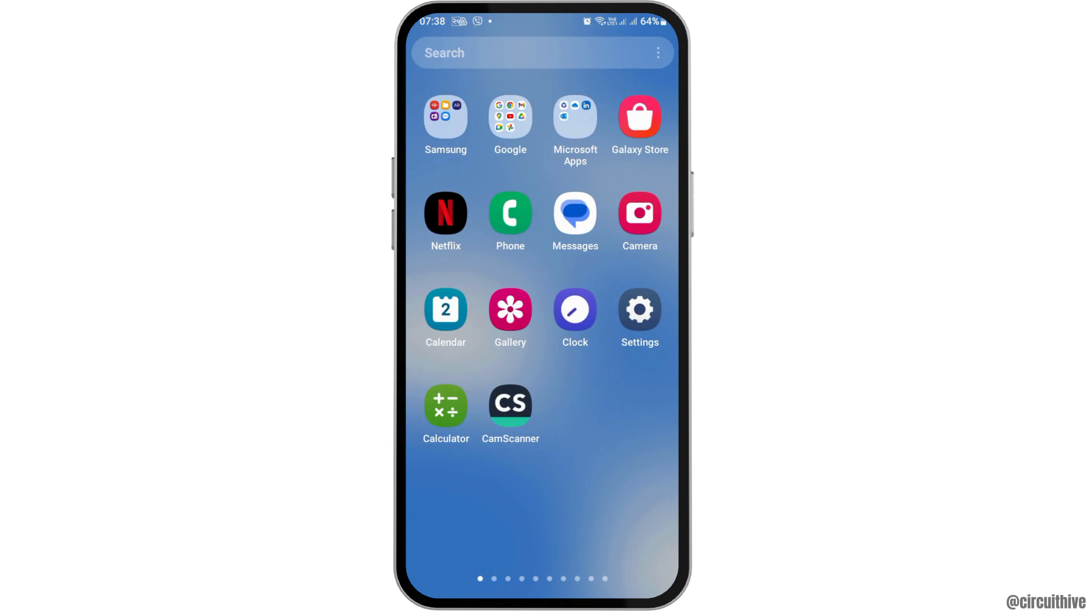
Step: Launch WhatsApp from the next home-screen app page
scroll("left", 3)
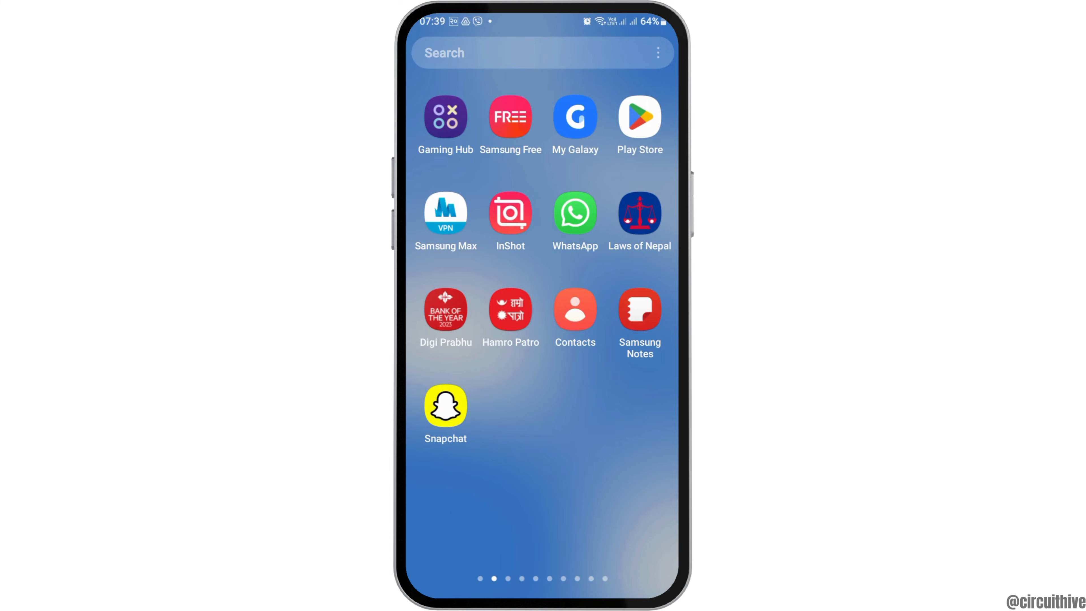
left_click(574, 213)
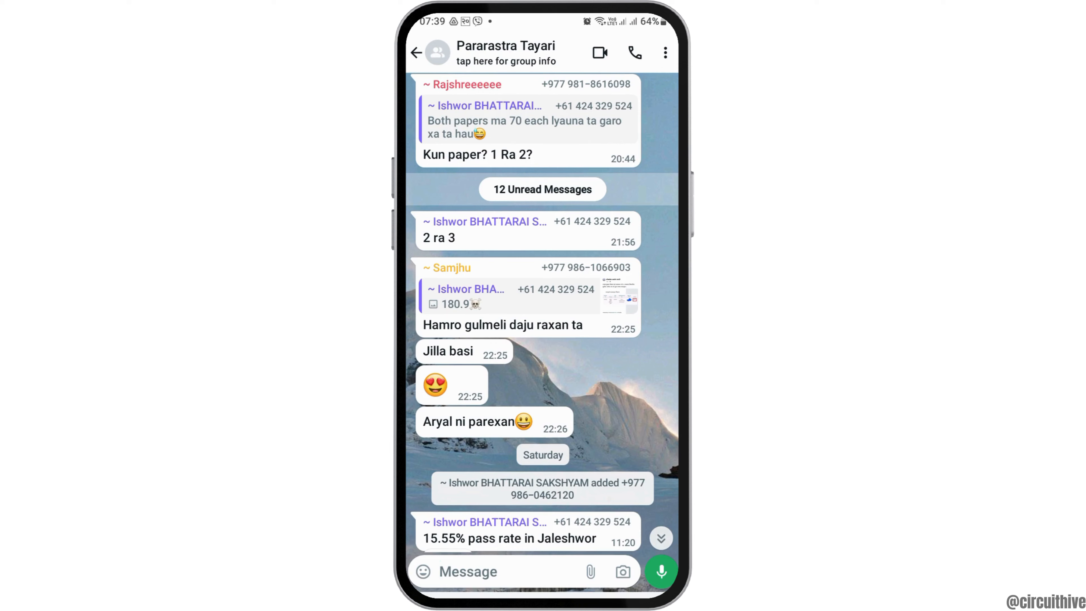
Step: Start composing a message in the Pararastra Tayari group with an @ mention
left_click(499, 570)
type("@")
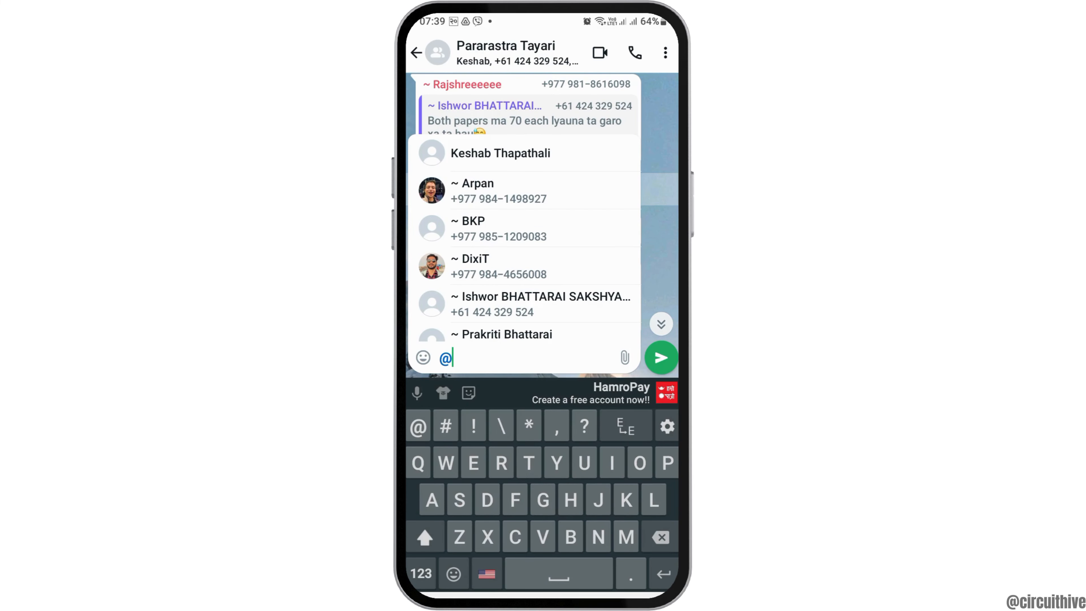
type("everyone")
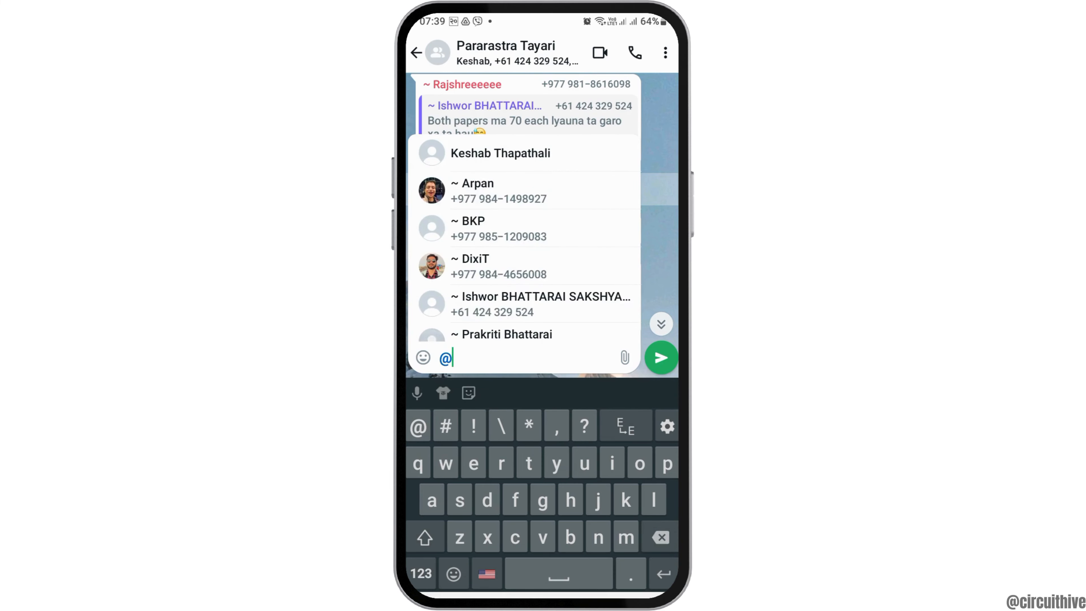
left_click(500, 154)
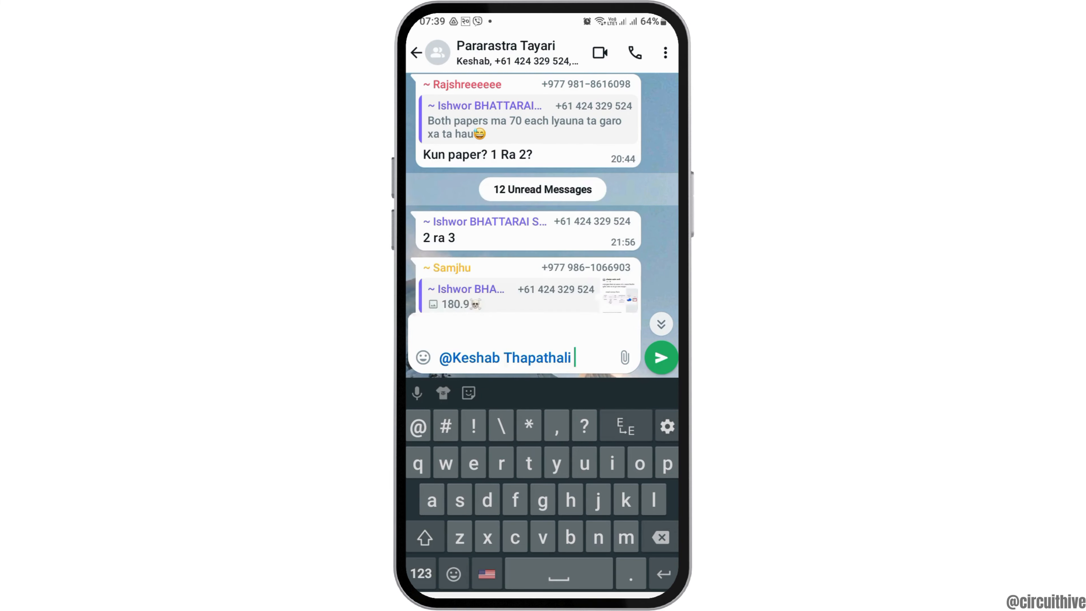
type("@")
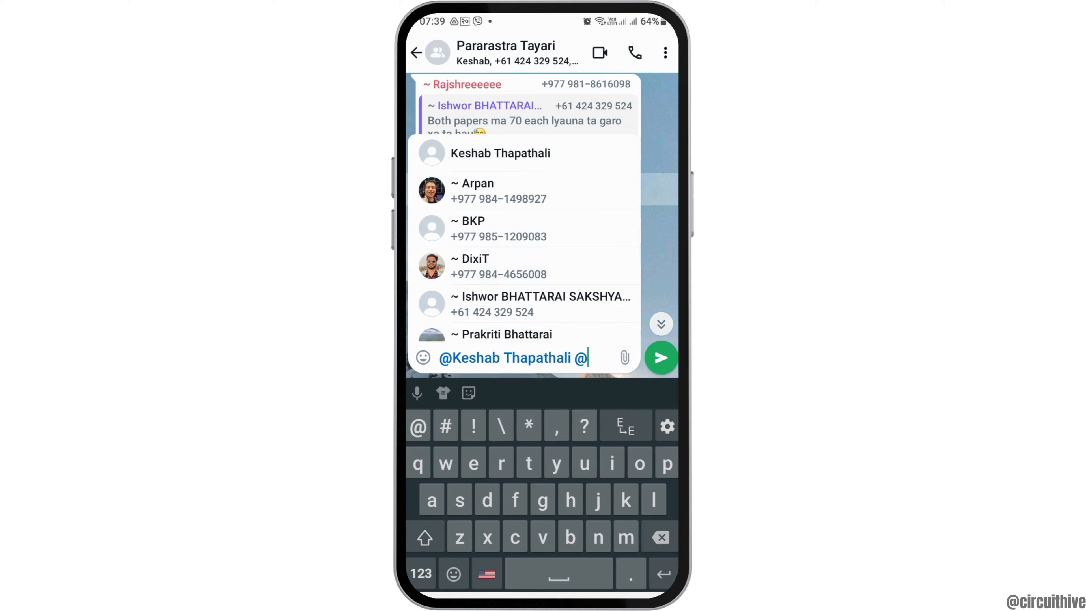
left_click(485, 191)
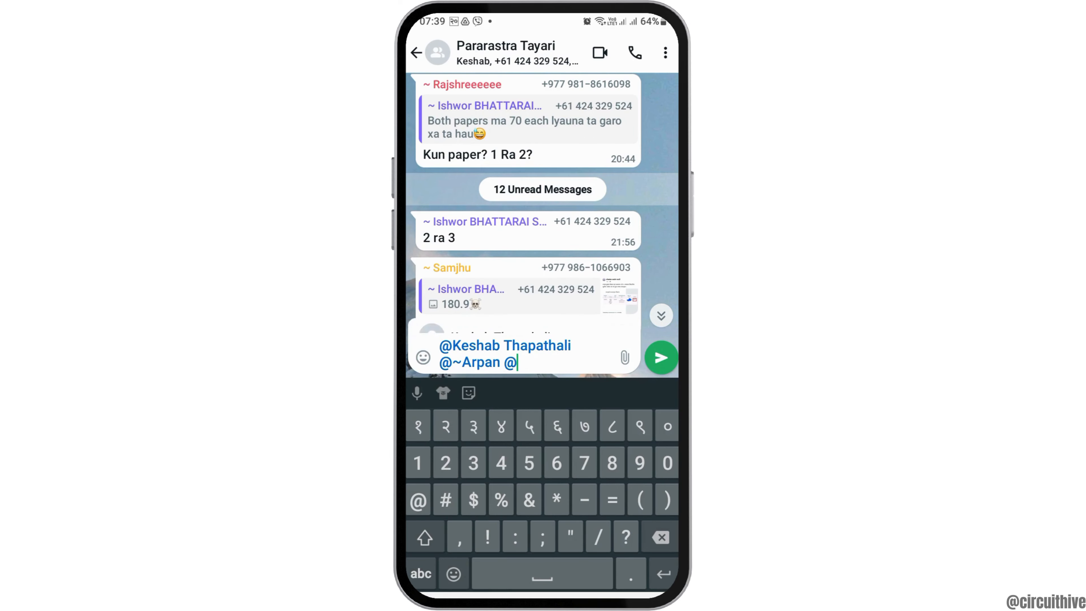
type("~BKP")
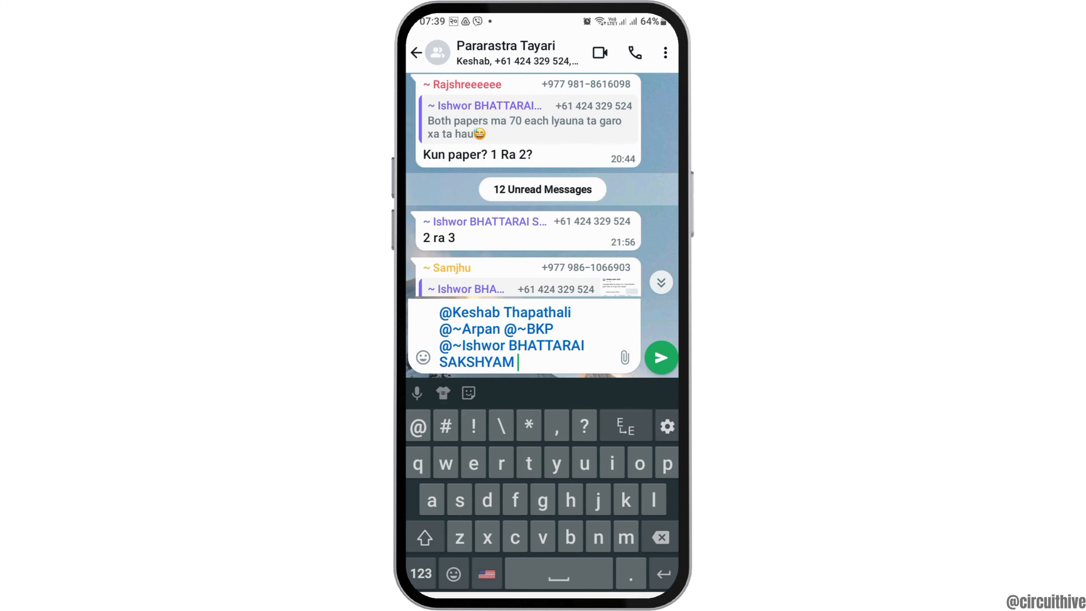
type("@~Rajshreeeeee @")
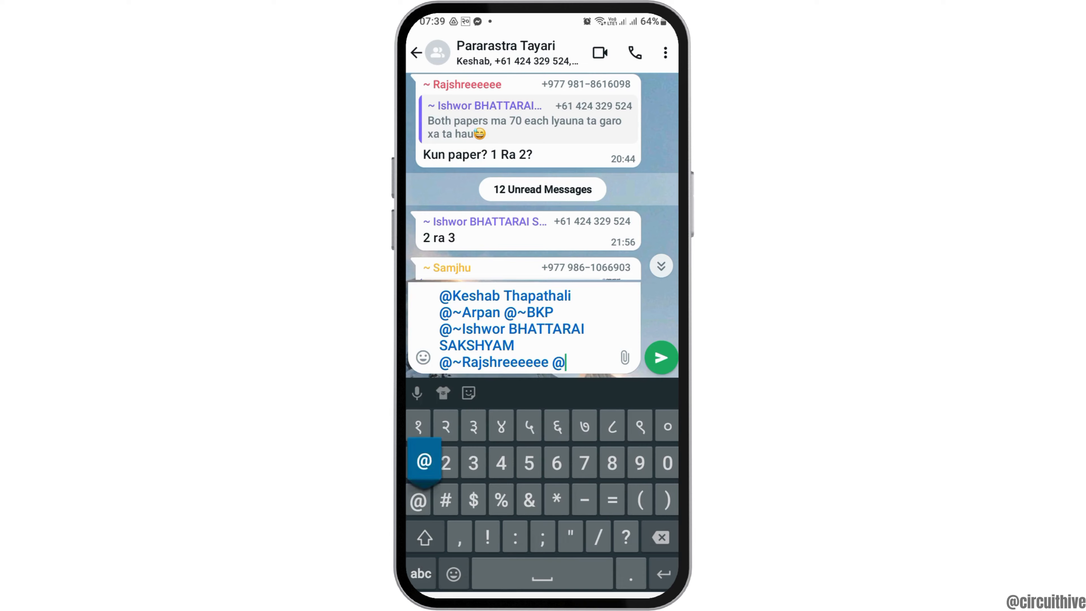
left_click(423, 462)
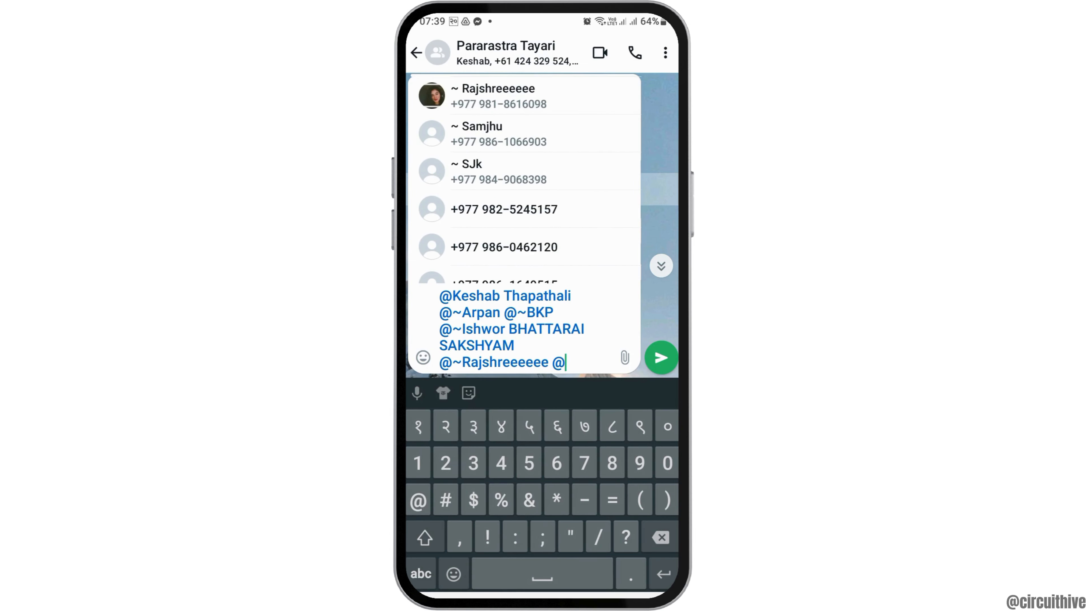
left_click(504, 209)
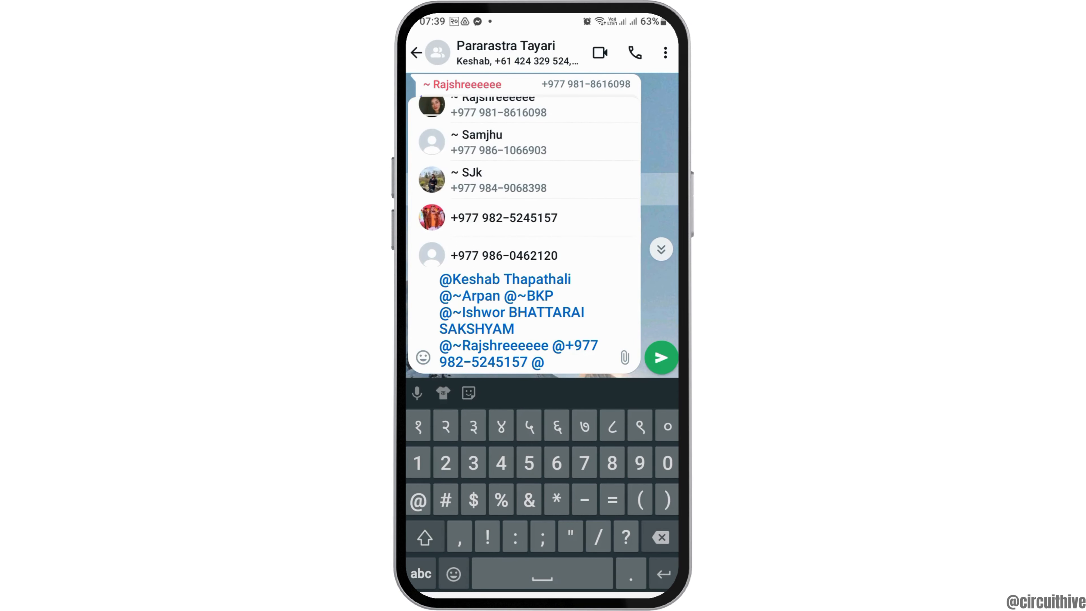
left_click(480, 173)
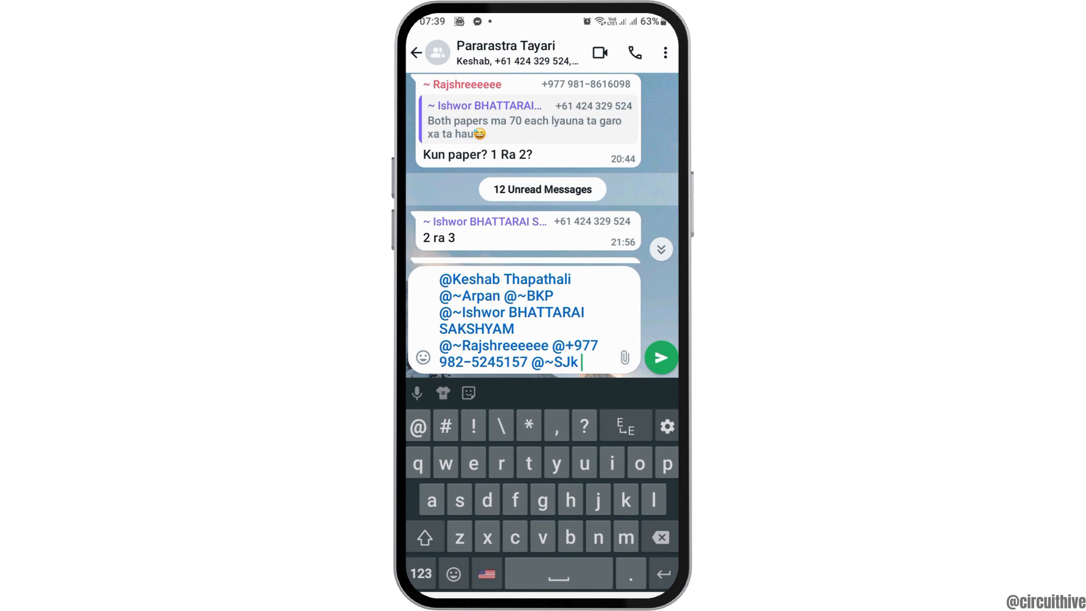